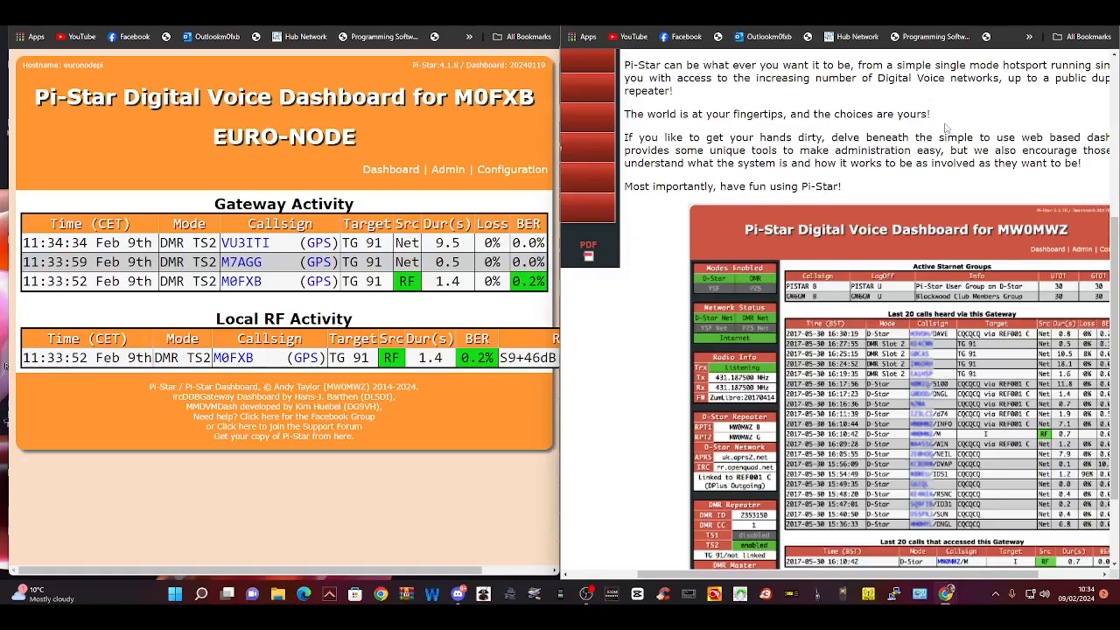
Step: Scroll the Raspberry Pi OS news post down to its What's new? section on Buster versus Stretch
{"action": "scroll", "scroll_direction": "up", "scroll_amount": 3}
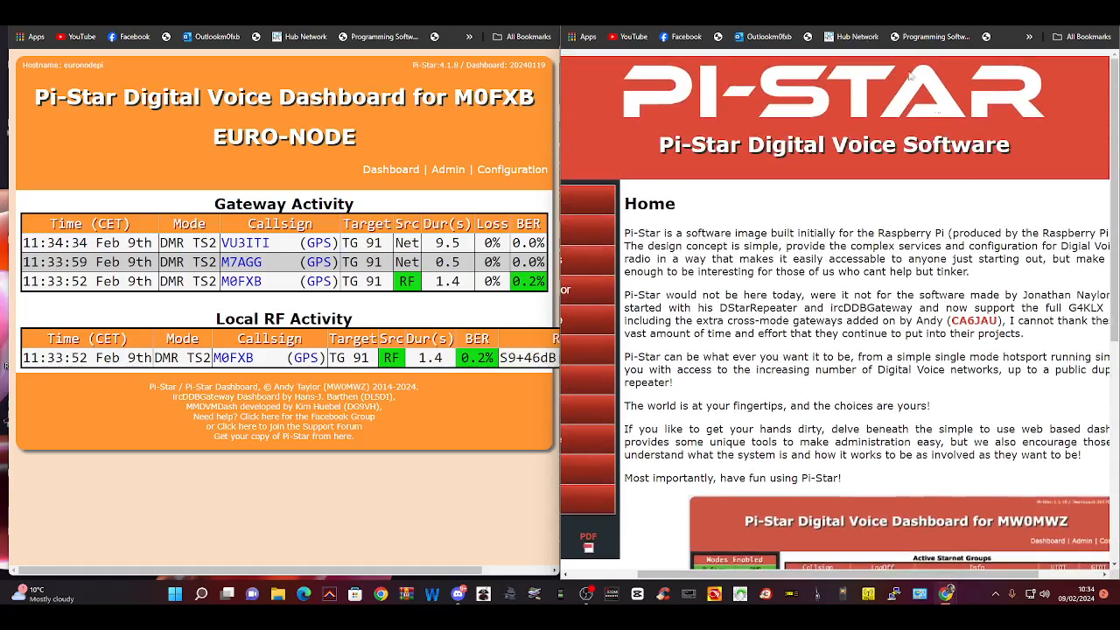
{"action": "scroll", "scroll_direction": "down", "scroll_amount": 3}
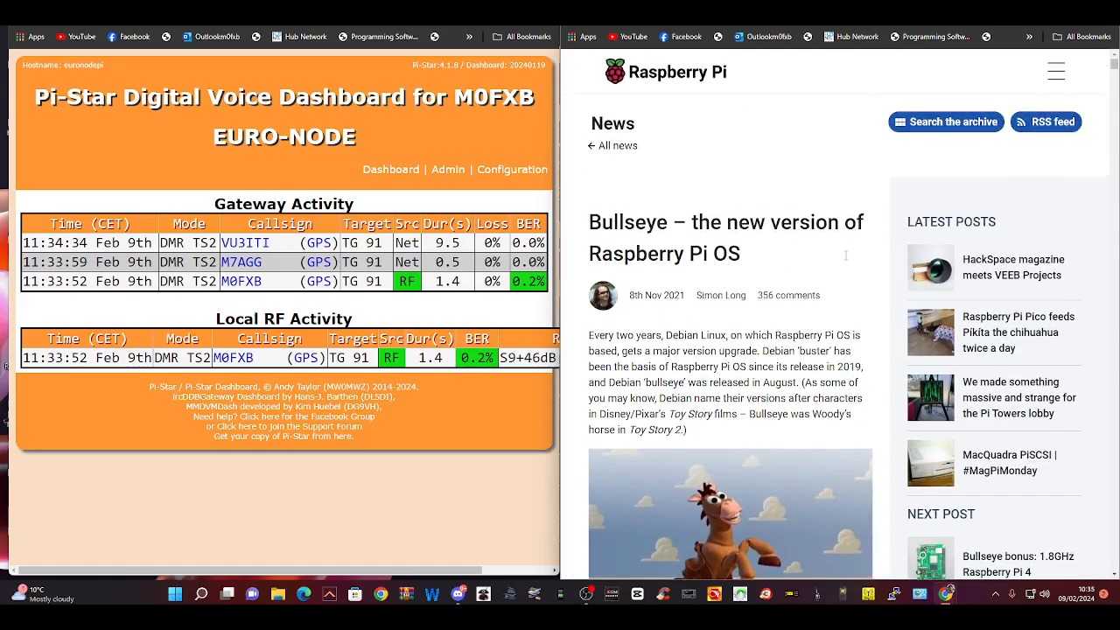
{"action": "scroll", "scroll_direction": "down", "scroll_amount": 3}
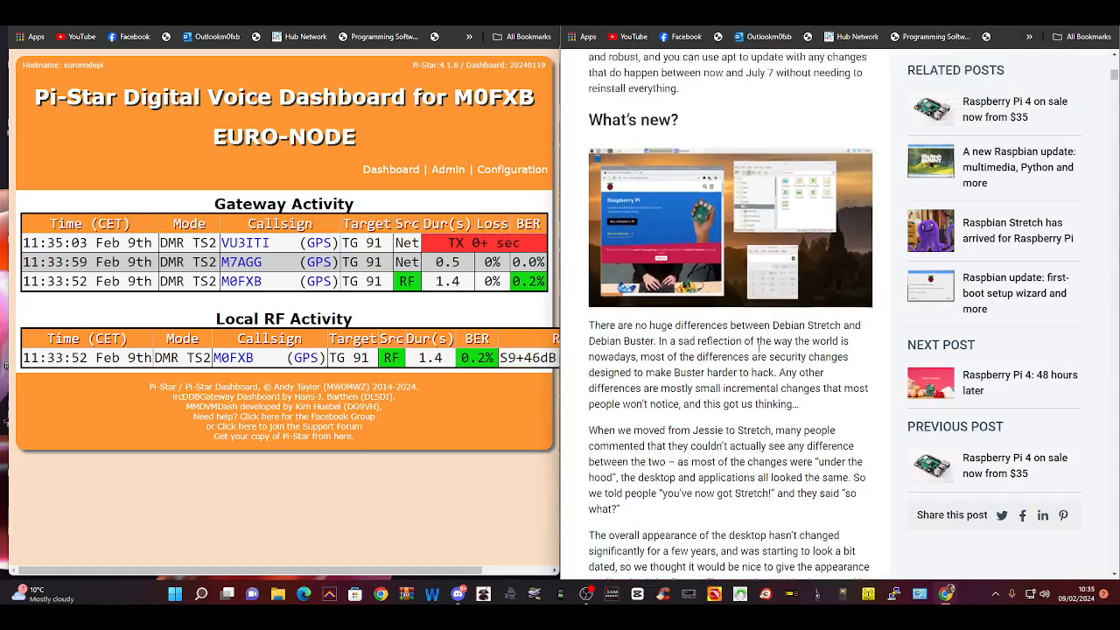
{"action": "scroll", "scroll_direction": "down", "scroll_amount": 3}
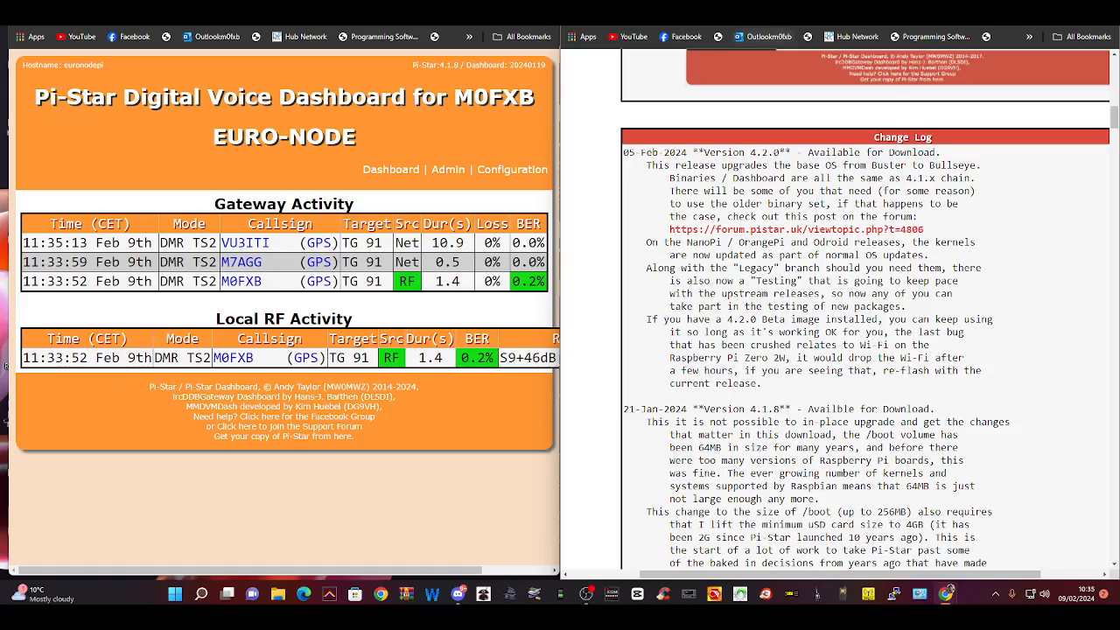
{"action": "mouse_move", "coordinate": [1076, 222]}
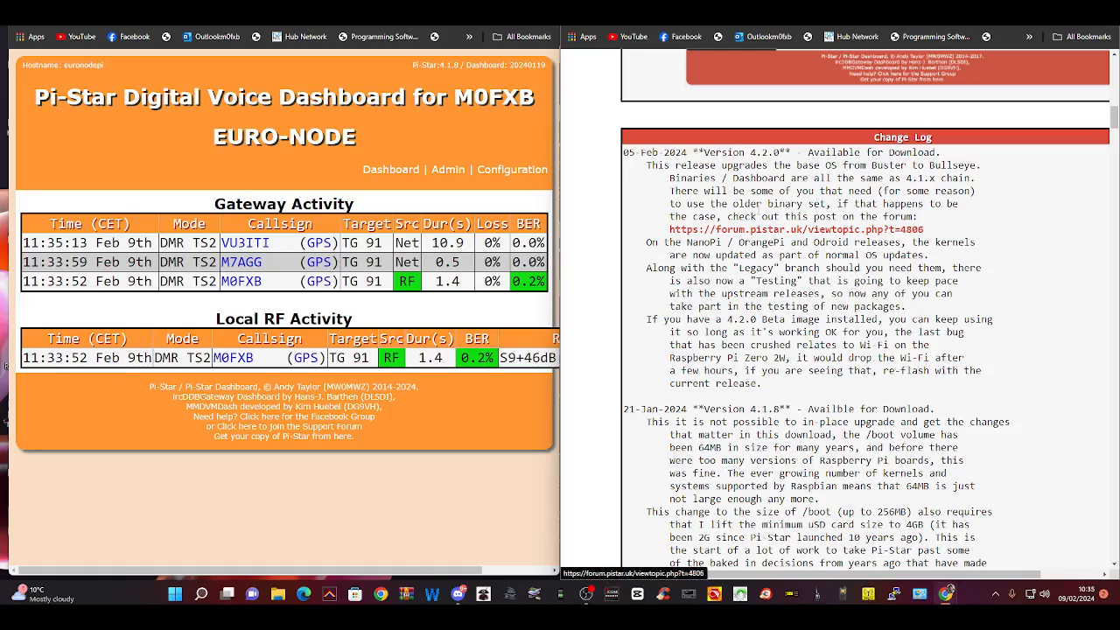
{"action": "mouse_move", "coordinate": [729, 239]}
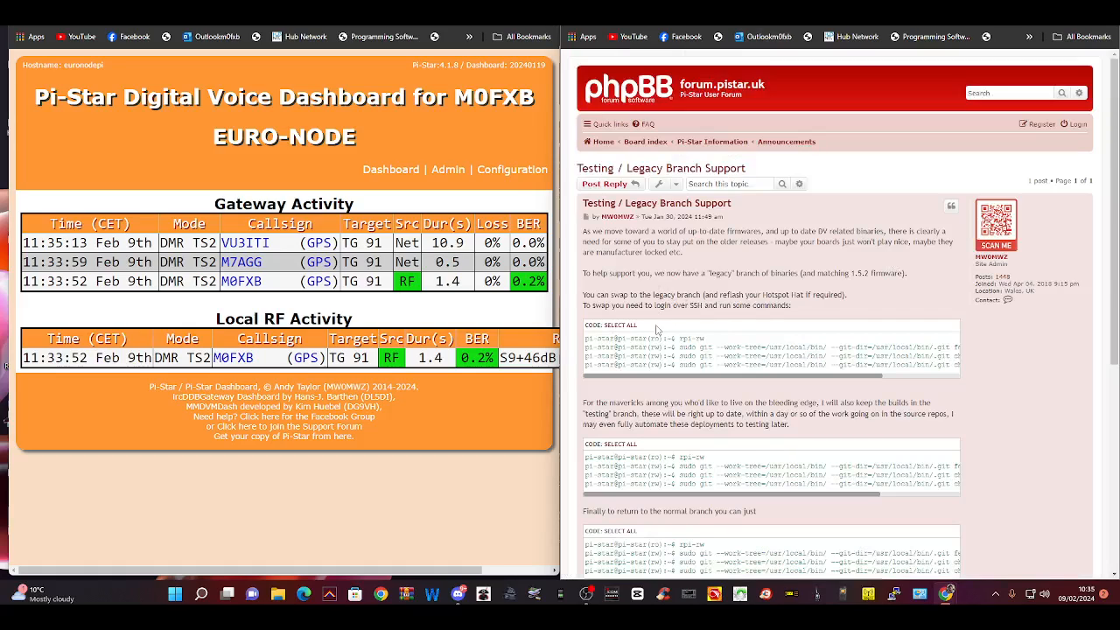
{"action": "mouse_move", "coordinate": [687, 266]}
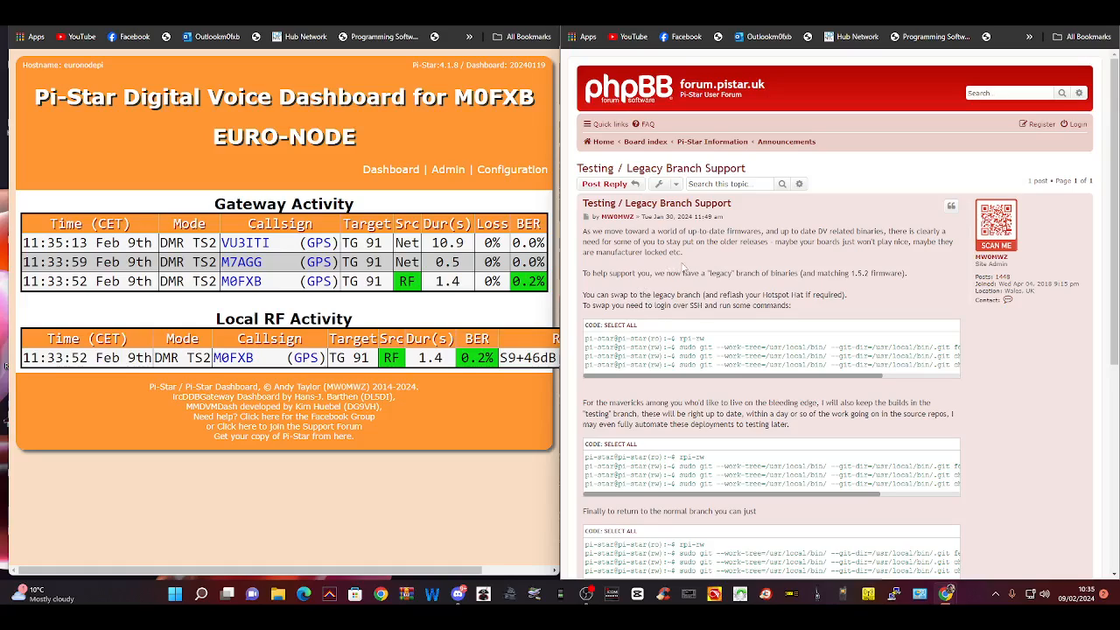
{"action": "mouse_move", "coordinate": [684, 269]}
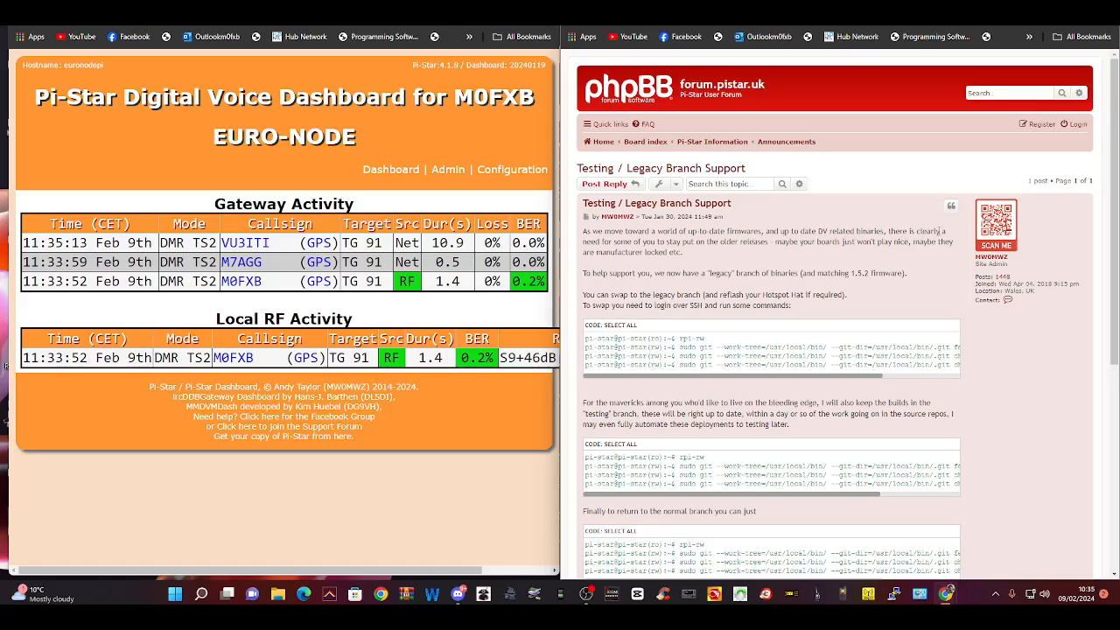
{"action": "mouse_move", "coordinate": [733, 266]}
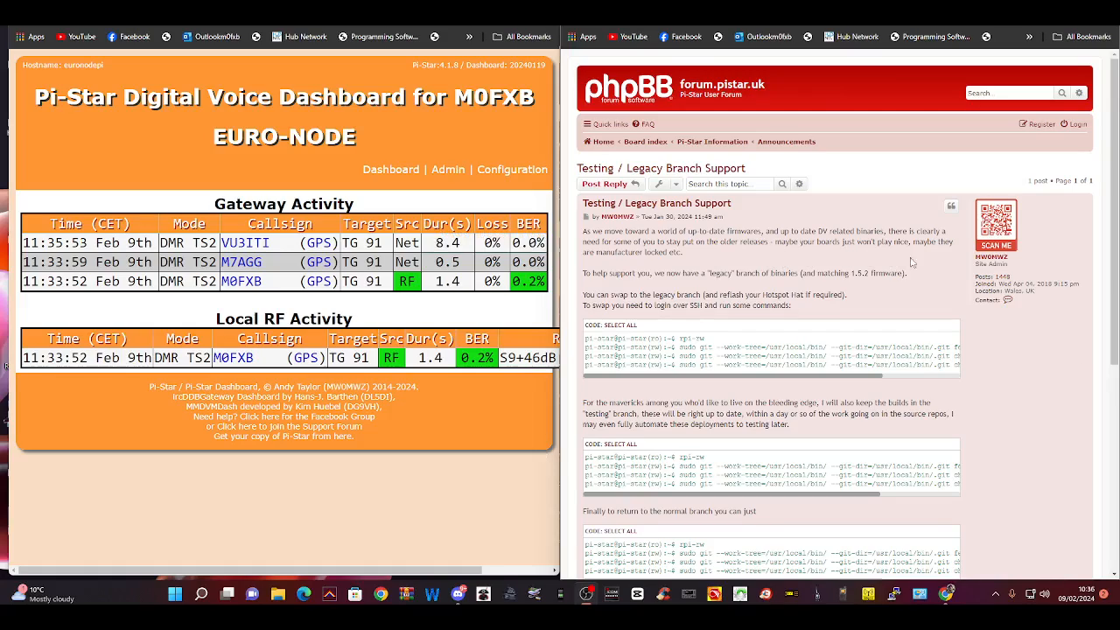
{"action": "mouse_move", "coordinate": [649, 283]}
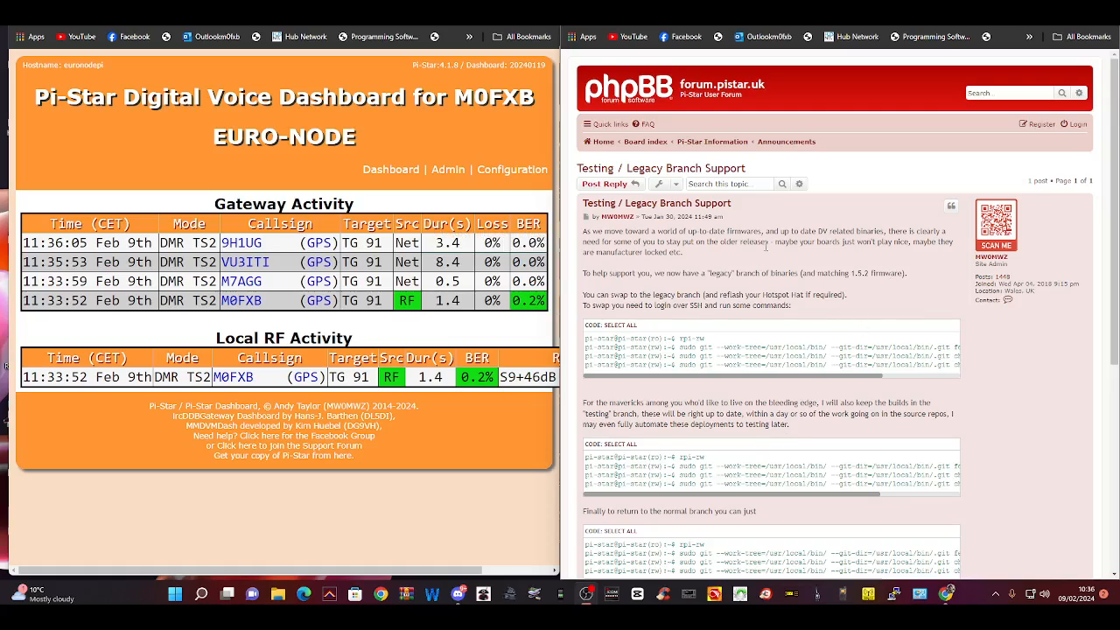
Step: Scroll through the Testing / Legacy Branch Support forum post and its branch-switching commands
{"action": "scroll", "scroll_direction": "down", "scroll_amount": 3}
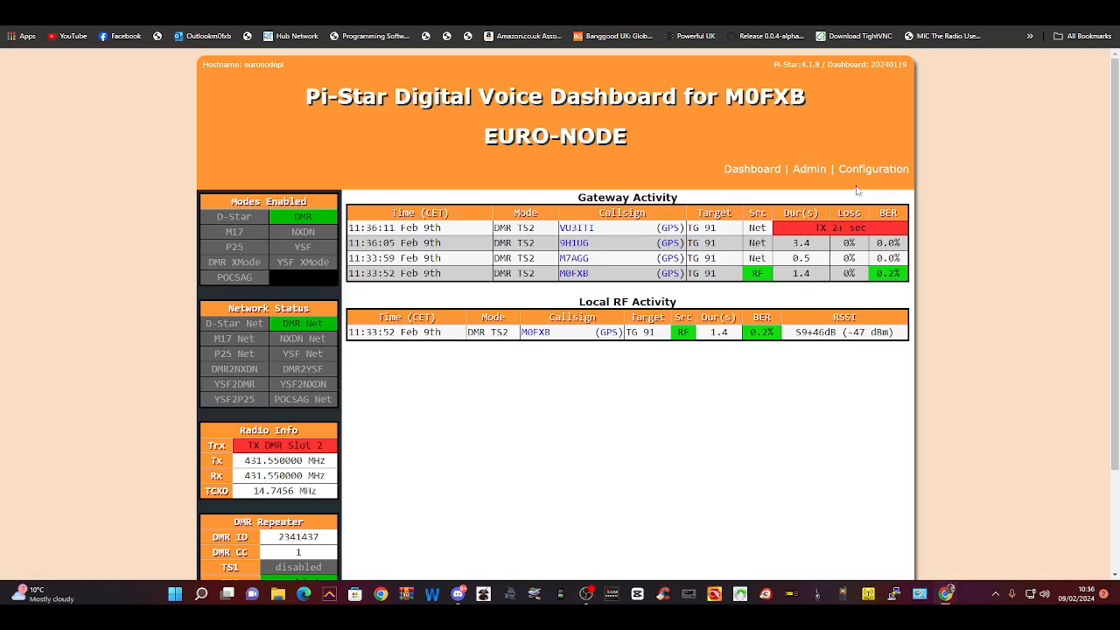
Step: Run the hotspot updater from the dashboard's Configuration page
{"action": "left_click", "coordinate": [872, 168]}
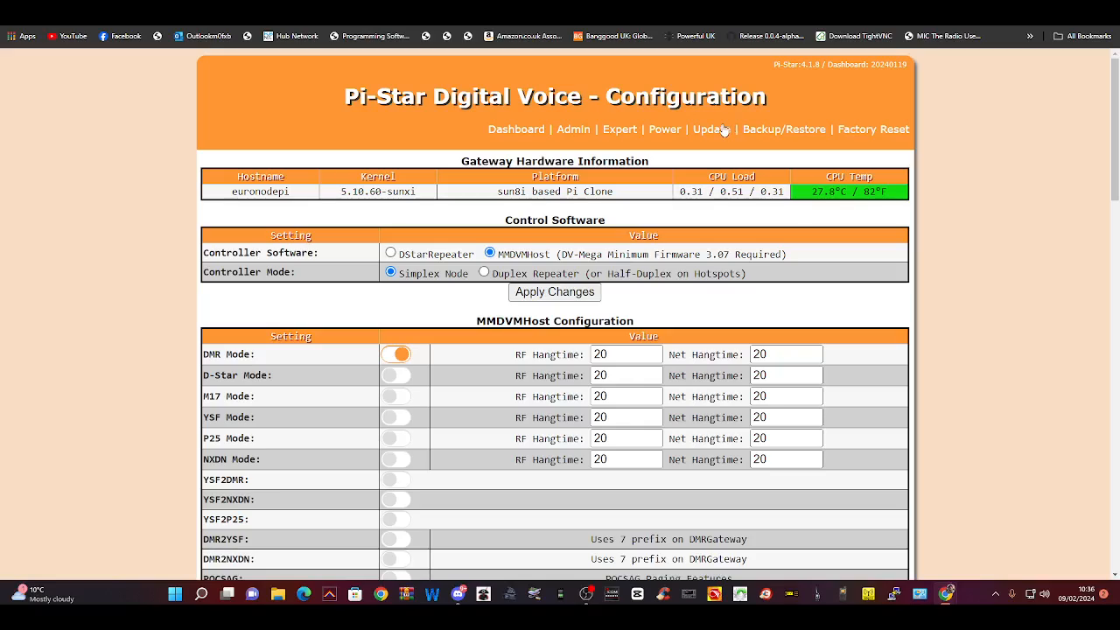
{"action": "left_click", "coordinate": [708, 128]}
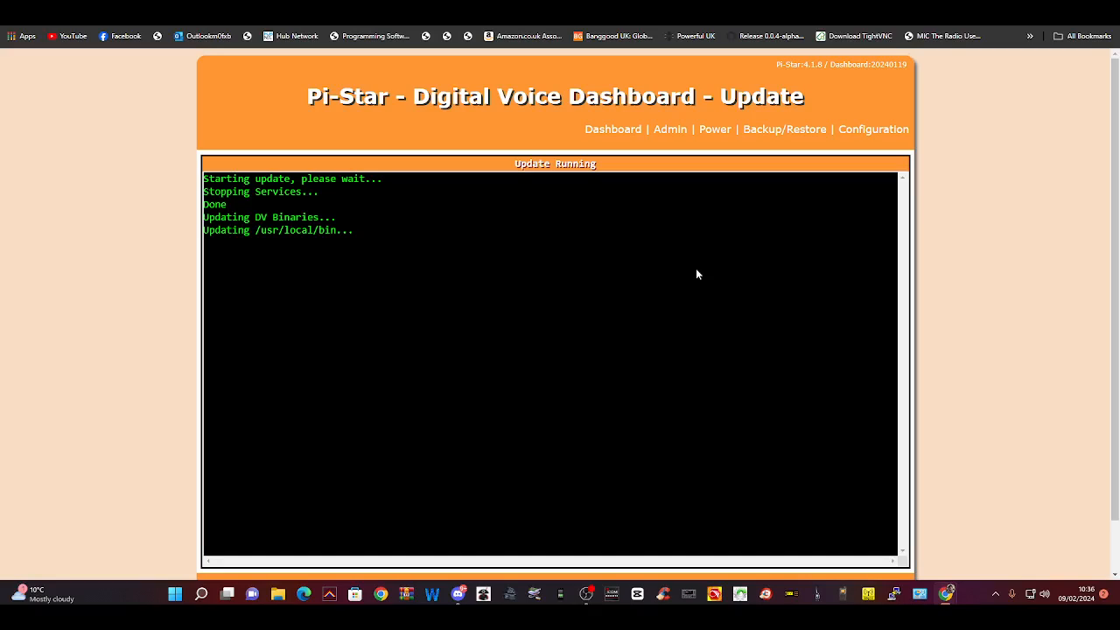
{"action": "mouse_move", "coordinate": [1025, 417]}
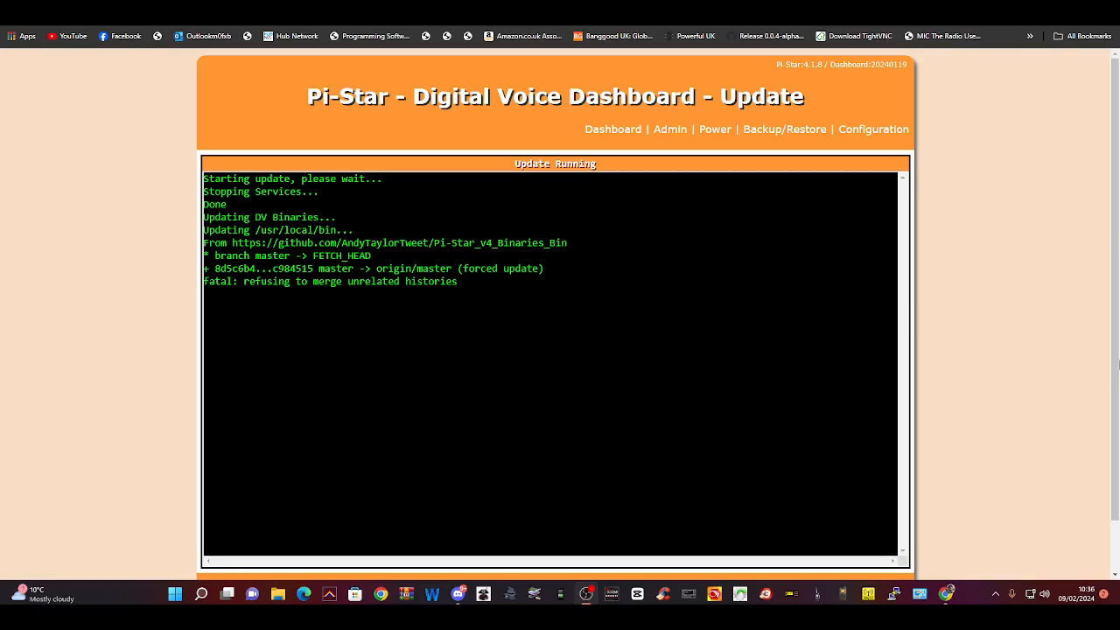
{"action": "mouse_move", "coordinate": [1001, 448]}
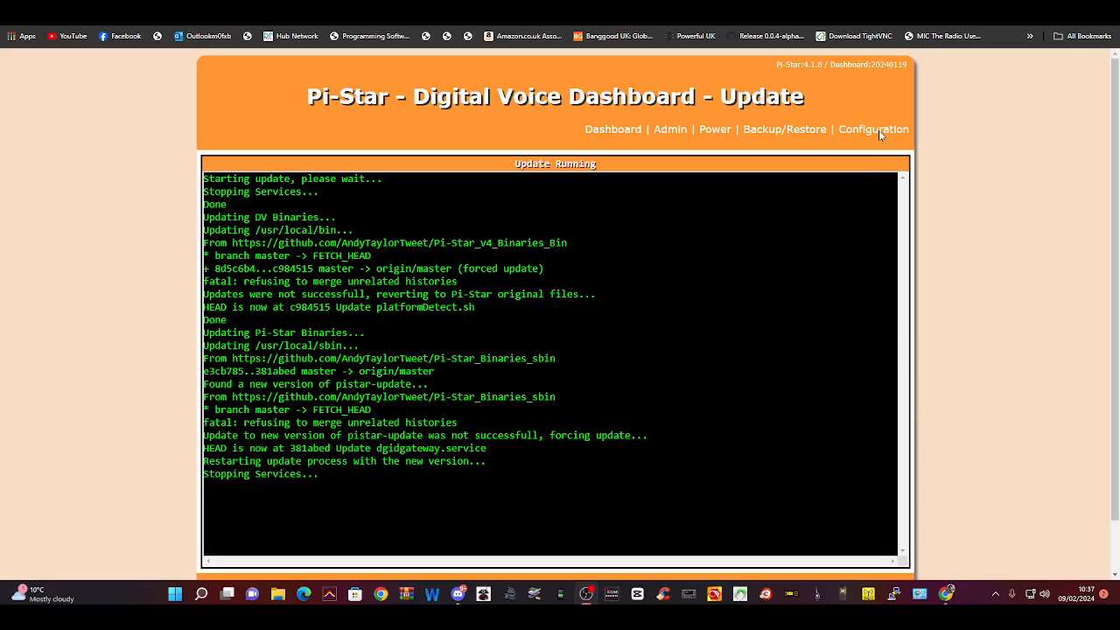
{"action": "mouse_move", "coordinate": [785, 356]}
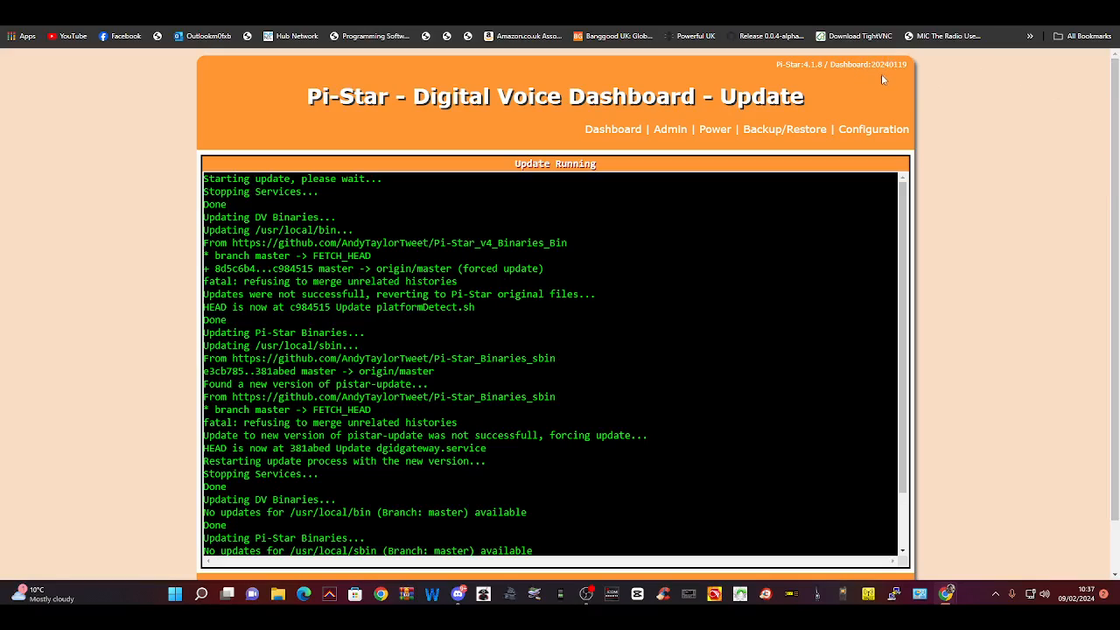
{"action": "mouse_move", "coordinate": [896, 76]}
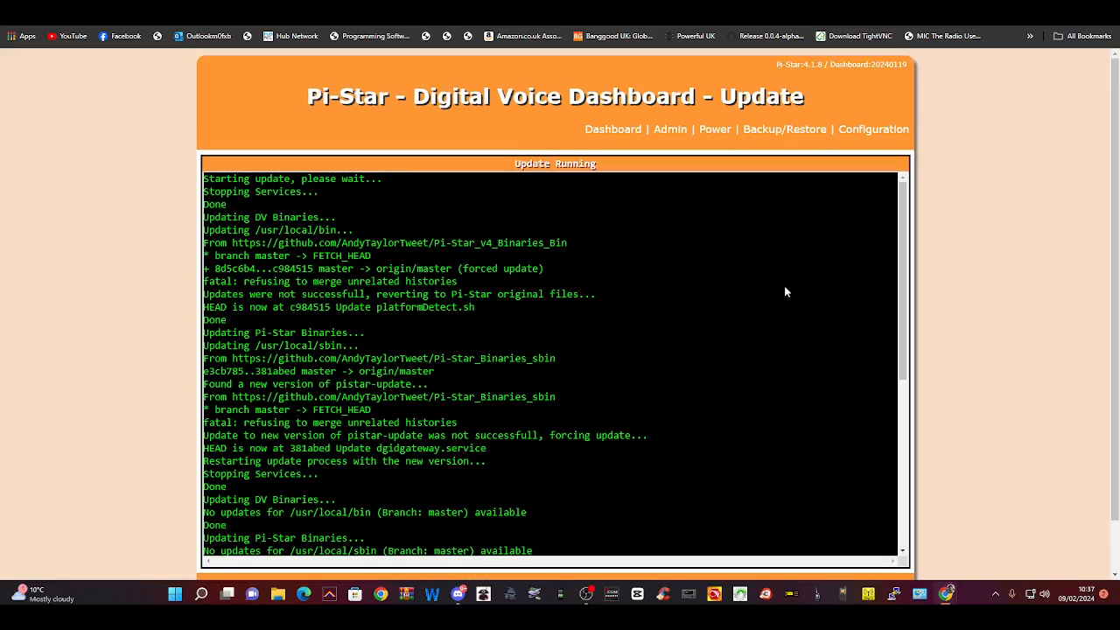
{"action": "mouse_move", "coordinate": [852, 306]}
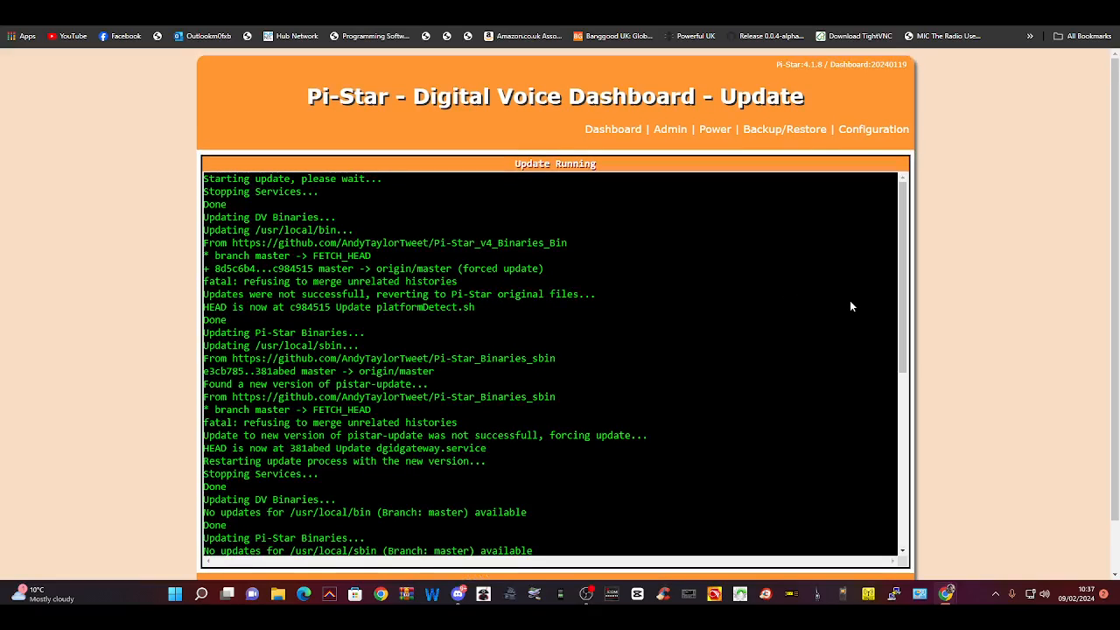
Step: Follow the update console output down to the hostfiles update after no binary updates
{"action": "scroll", "scroll_direction": "down", "scroll_amount": 3}
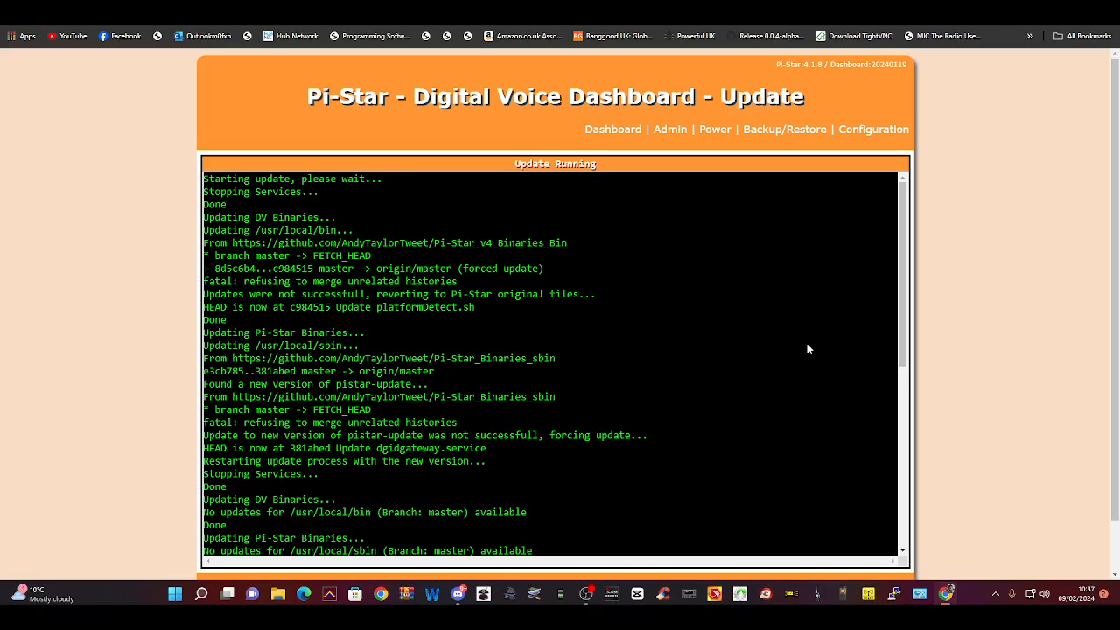
{"action": "scroll", "scroll_direction": "down", "scroll_amount": 3}
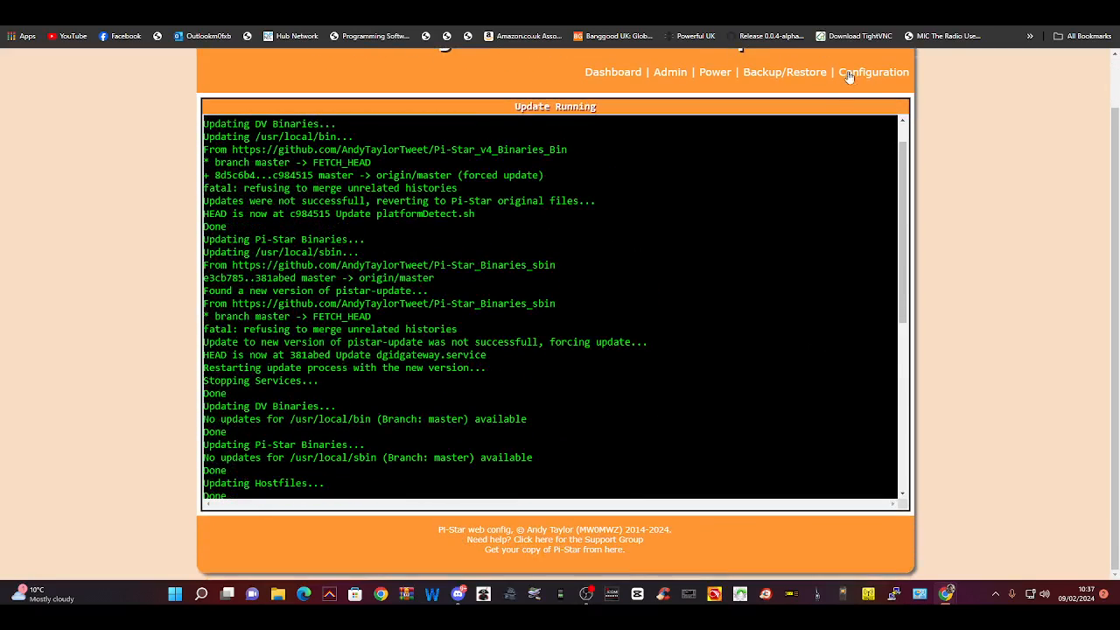
Step: Run the Pi-Star upgrade from Configuration > Expert, confirming it is already on 4.1.8
{"action": "left_click", "coordinate": [872, 72]}
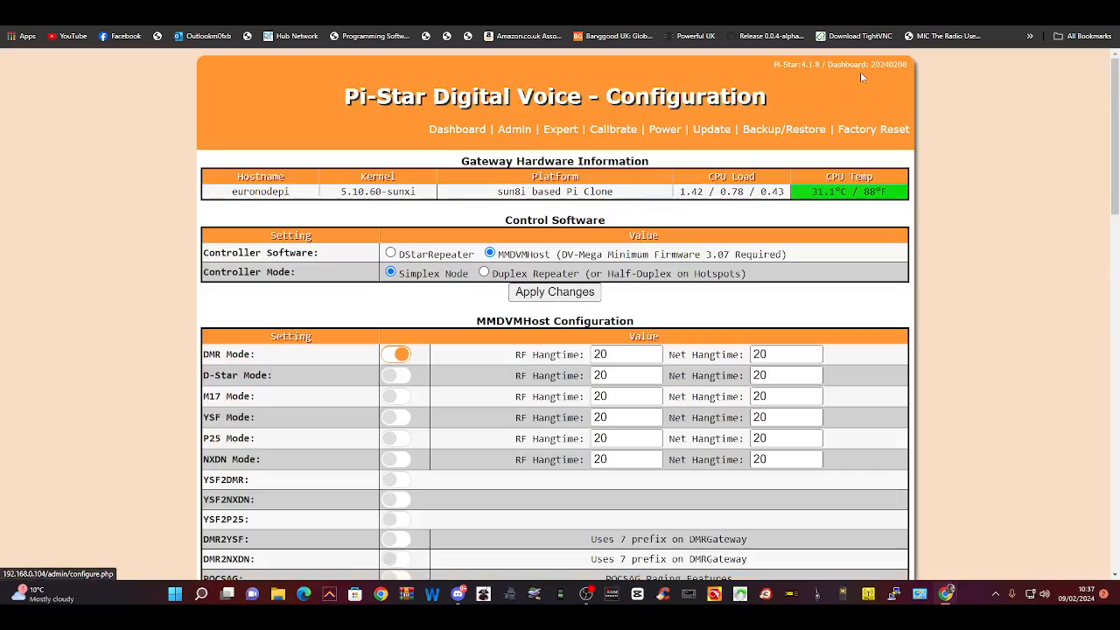
{"action": "left_click", "coordinate": [560, 129]}
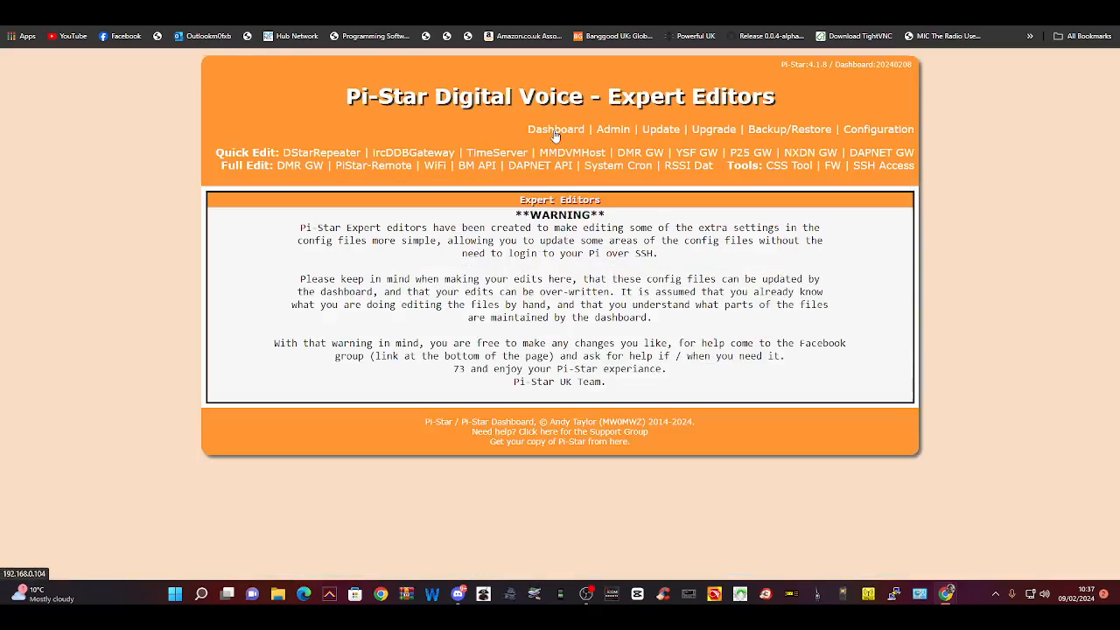
{"action": "mouse_move", "coordinate": [697, 133]}
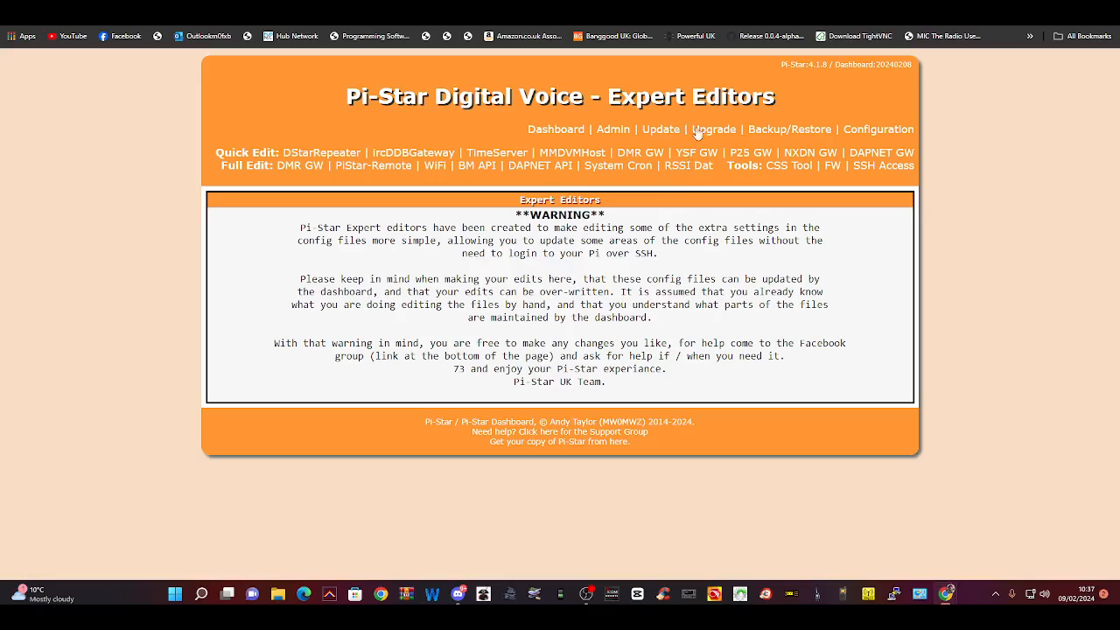
{"action": "left_click", "coordinate": [713, 129]}
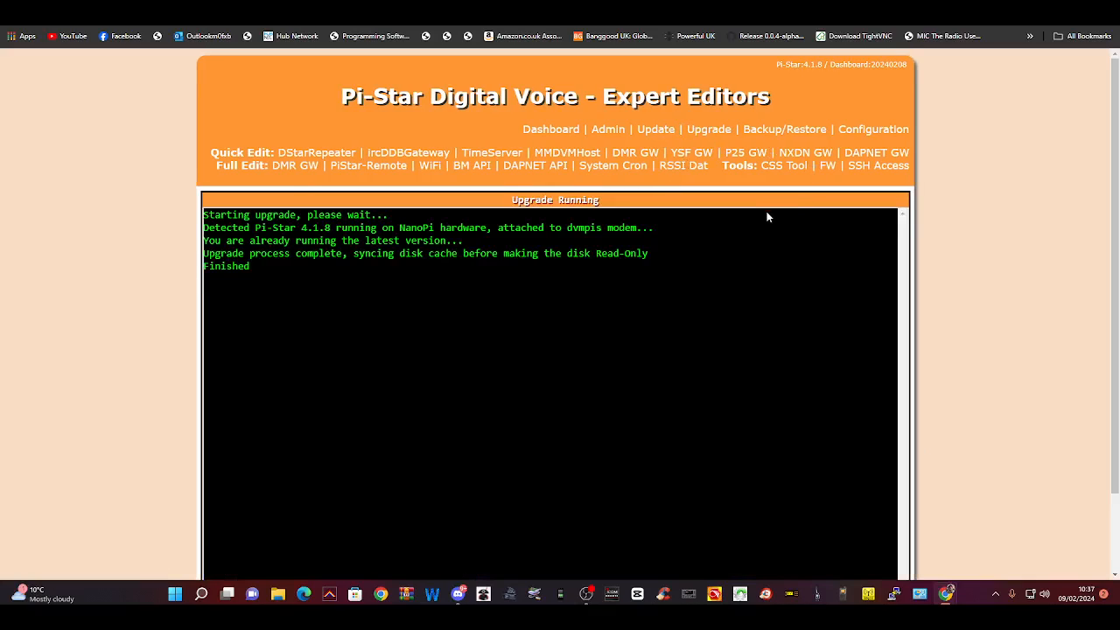
{"action": "scroll", "scroll_direction": "down", "scroll_amount": 3}
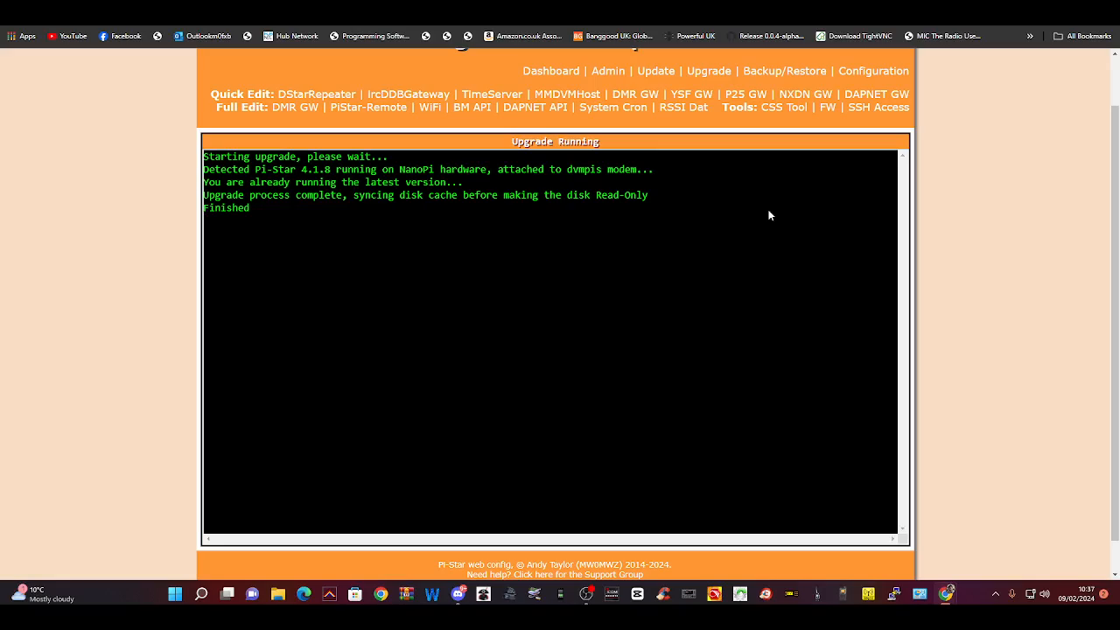
{"action": "mouse_move", "coordinate": [834, 242]}
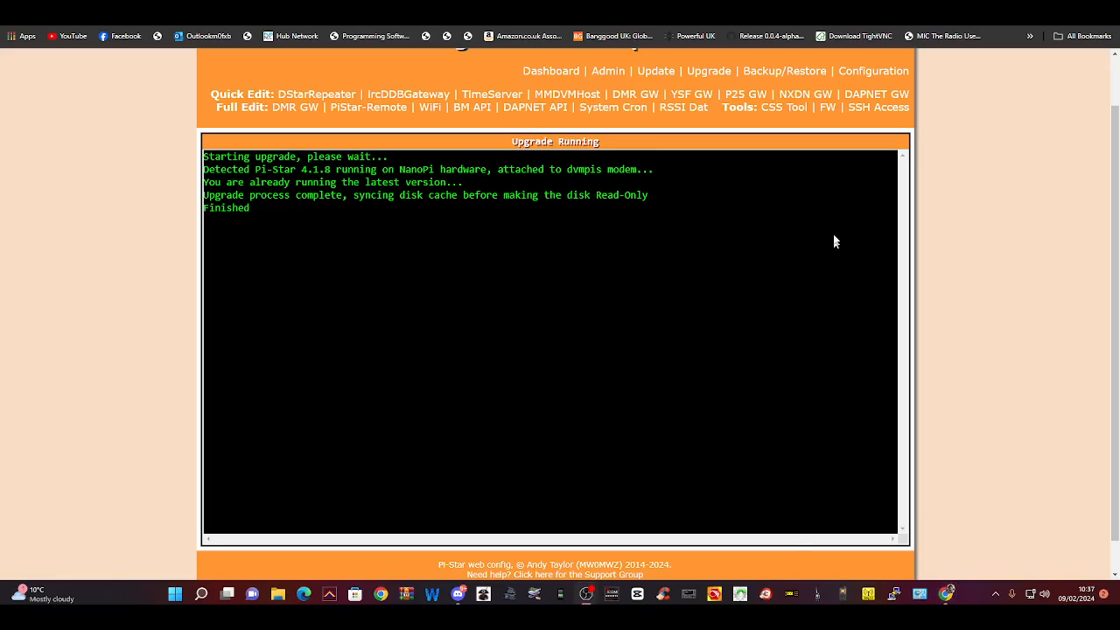
{"action": "mouse_move", "coordinate": [804, 244]}
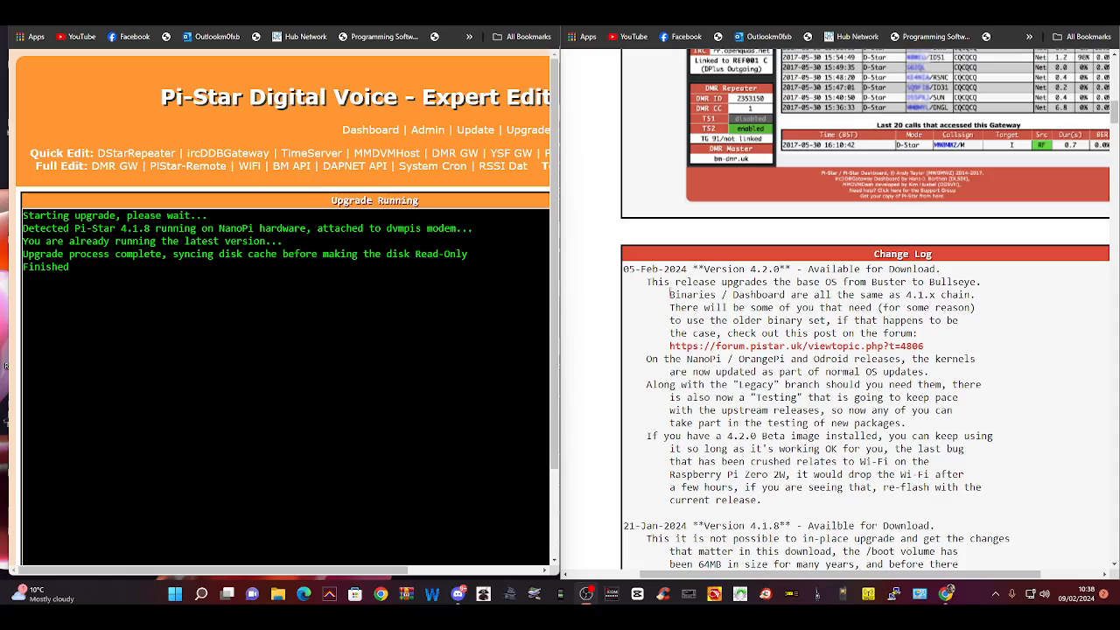
Step: Scroll the Pi-Star website's Change Log to the Version 4.2.0 and 4.1.8 entries
{"action": "scroll", "scroll_direction": "down", "scroll_amount": 3}
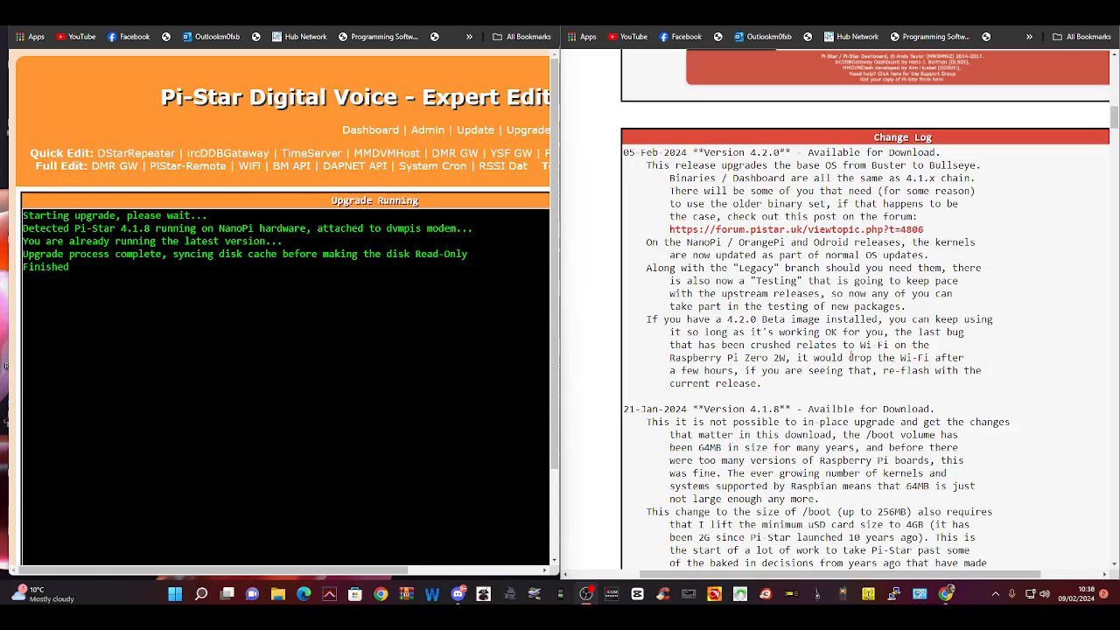
{"action": "mouse_move", "coordinate": [297, 537]}
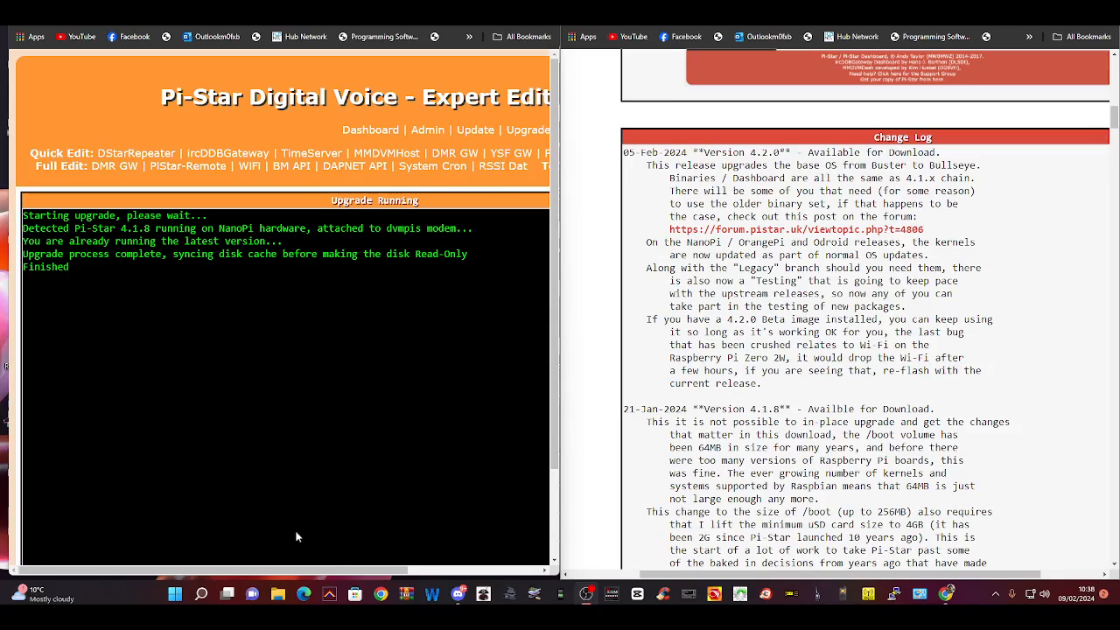